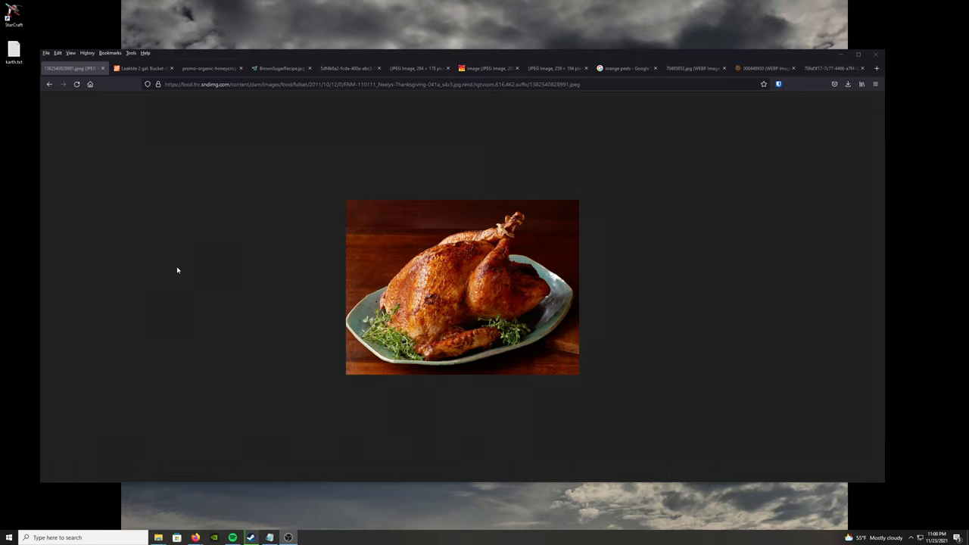
pyautogui.moveTo(367, 157)
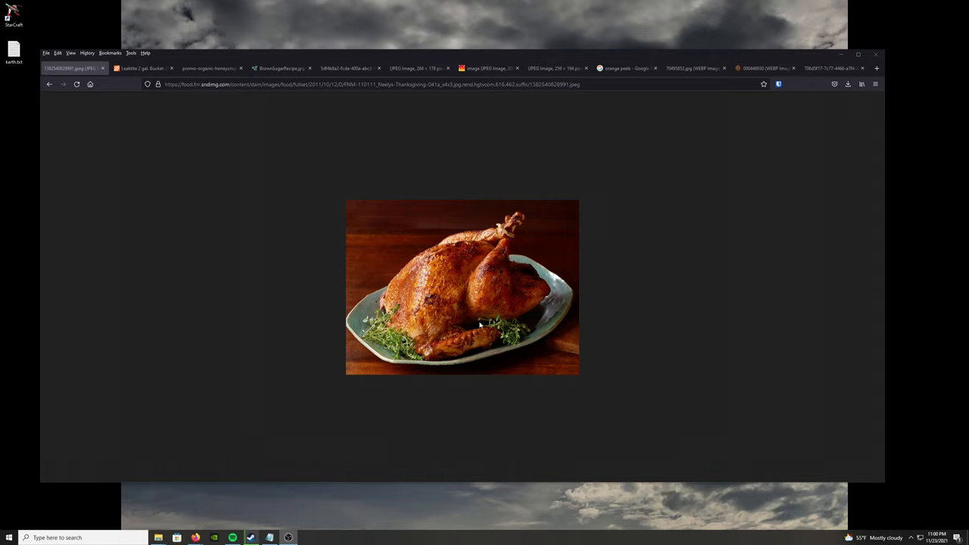
pyautogui.moveTo(474, 318)
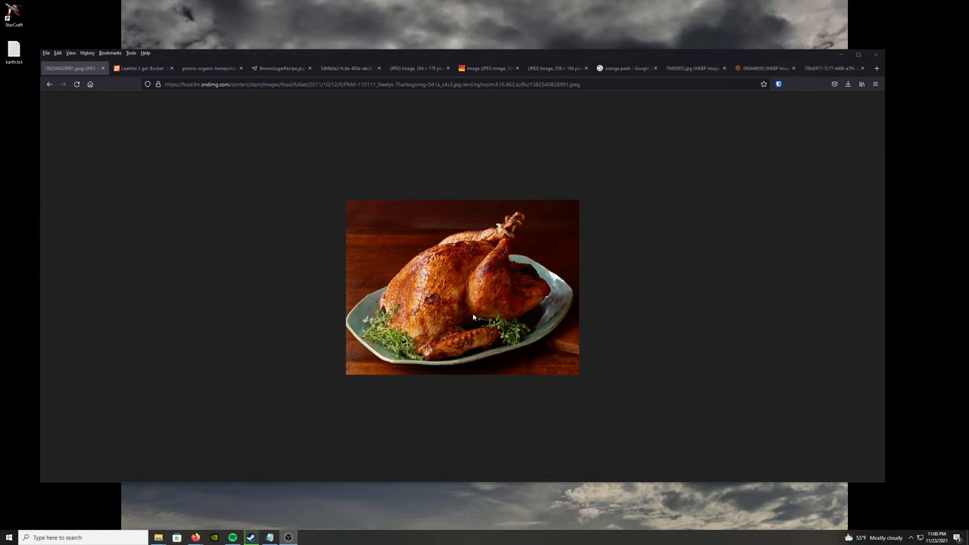
pyautogui.moveTo(270, 320)
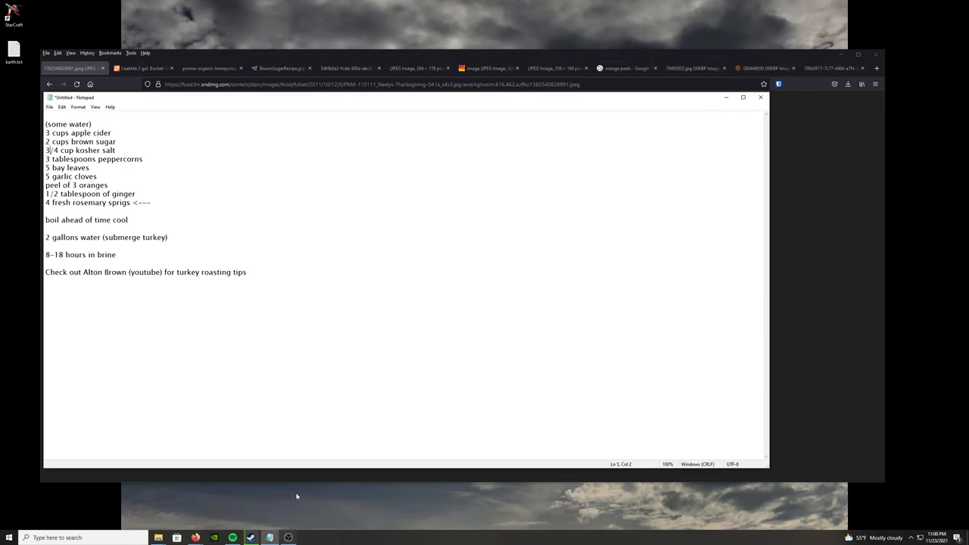
pyautogui.moveTo(251, 357)
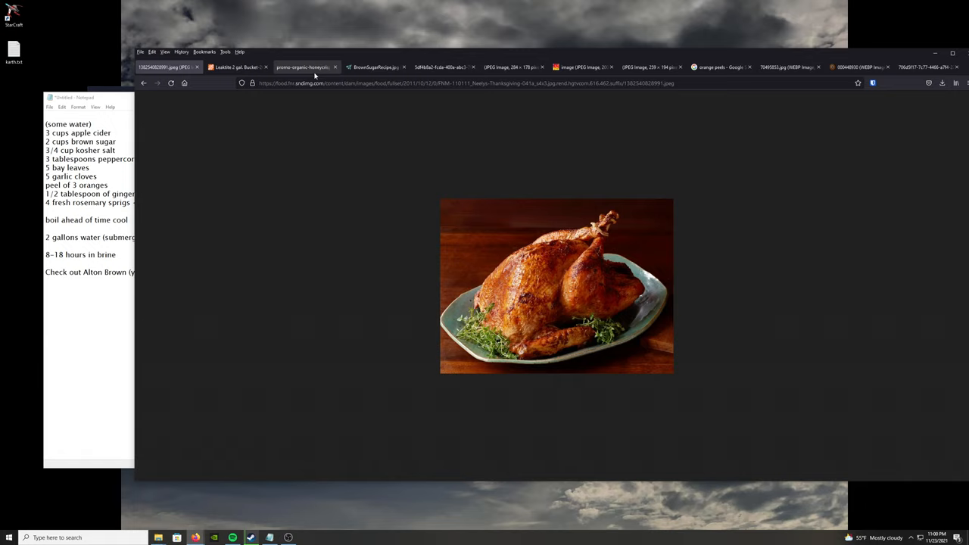
pyautogui.moveTo(303, 67)
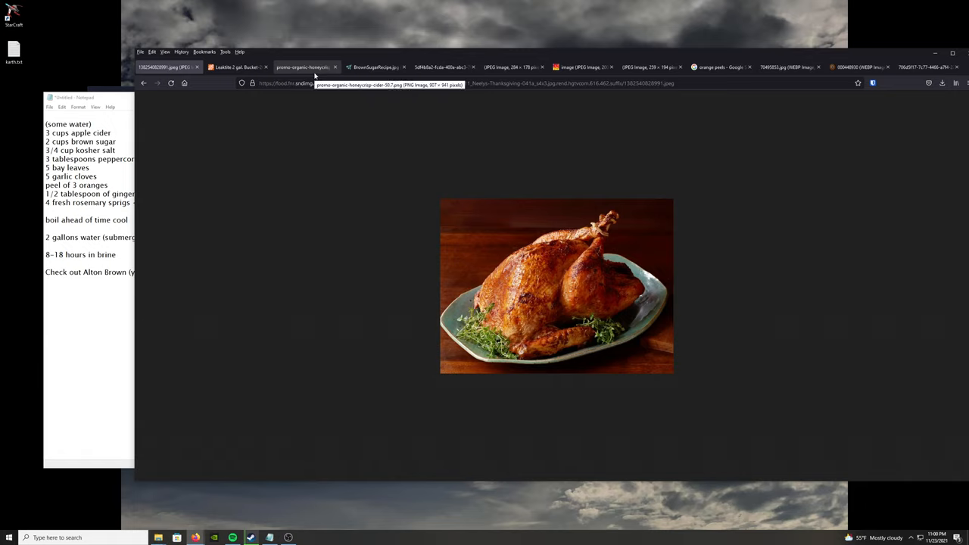
pyautogui.moveTo(545, 315)
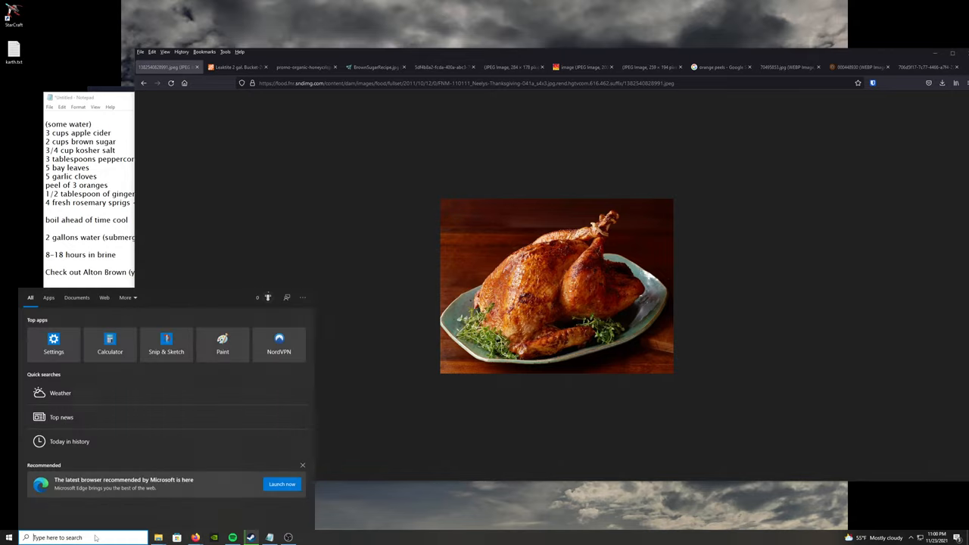
# Launch Paint and sketch a bucket with a curved water line and a submerged apple.
pyautogui.write('paint')
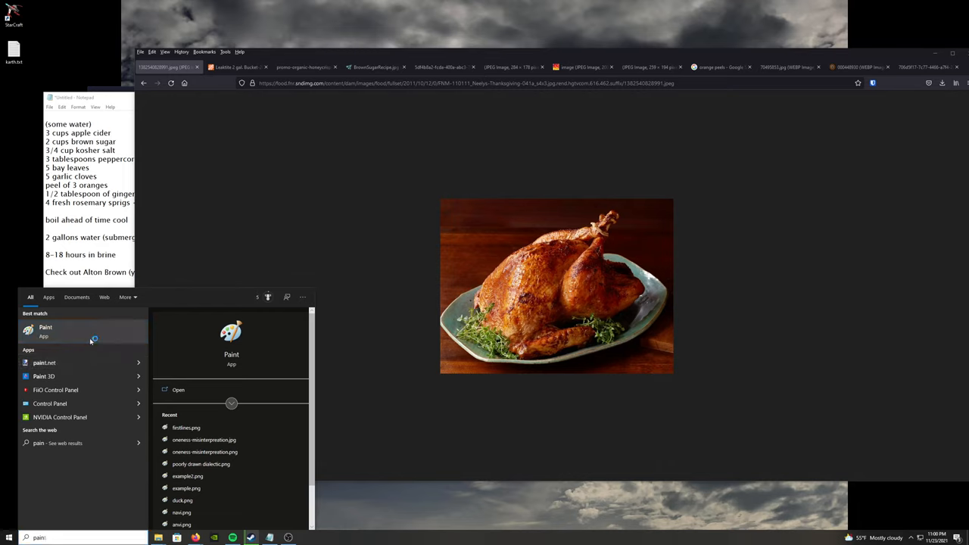
pyautogui.click(45, 329)
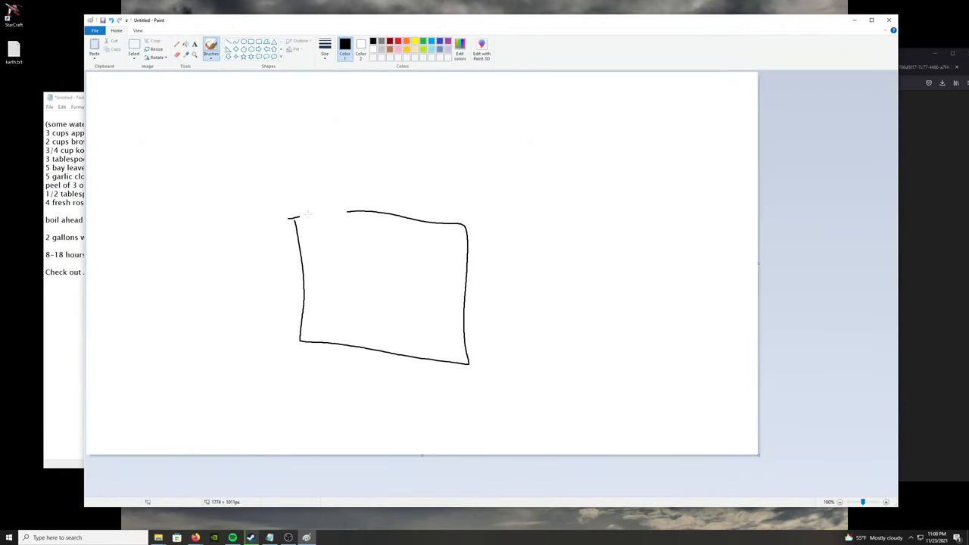
pyautogui.moveTo(292, 215); pyautogui.dragTo(485, 227)
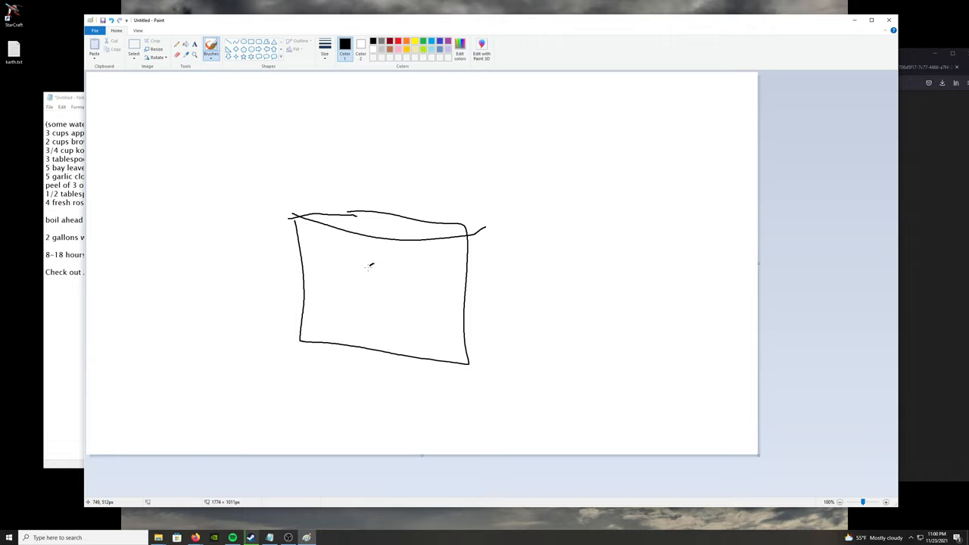
pyautogui.moveTo(364, 257); pyautogui.dragTo(416, 326)
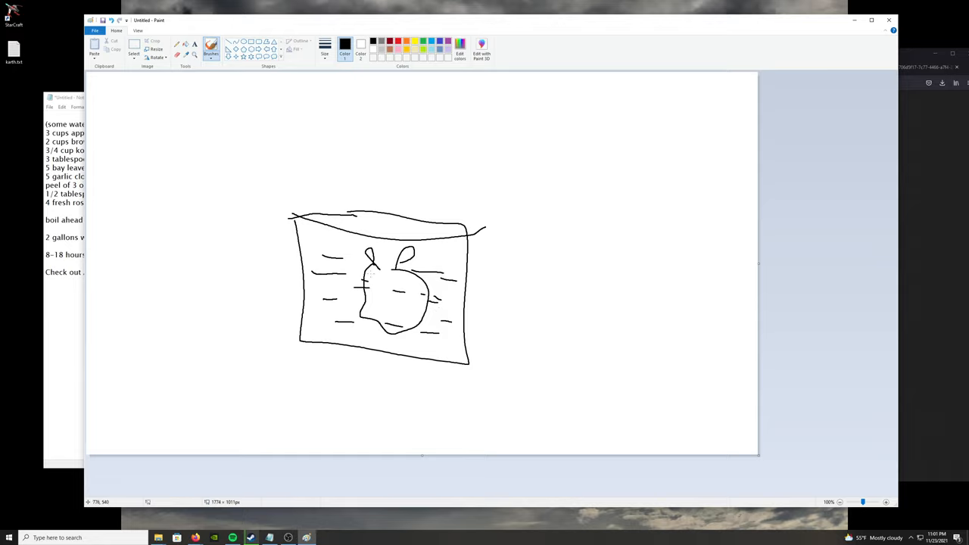
pyautogui.moveTo(375, 277)
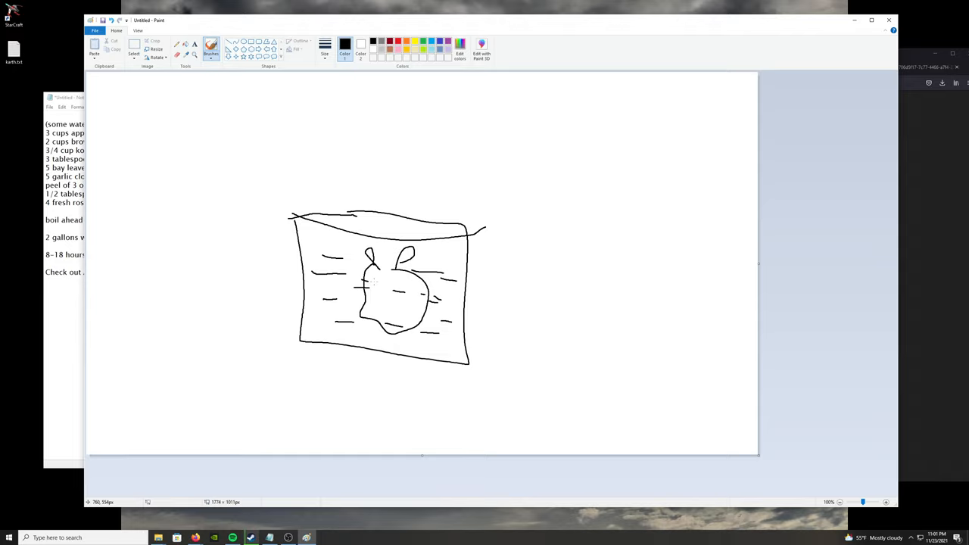
pyautogui.moveTo(564, 189)
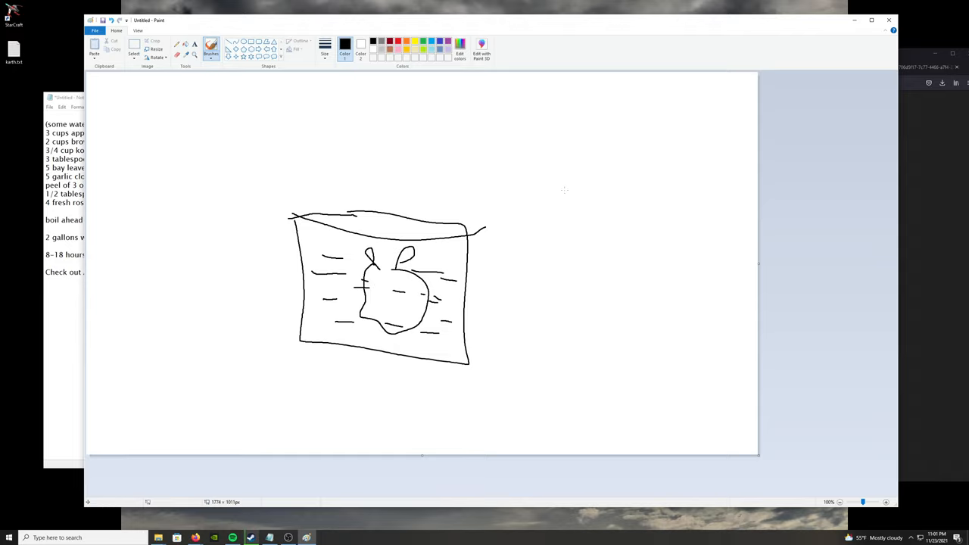
pyautogui.moveTo(263, 191)
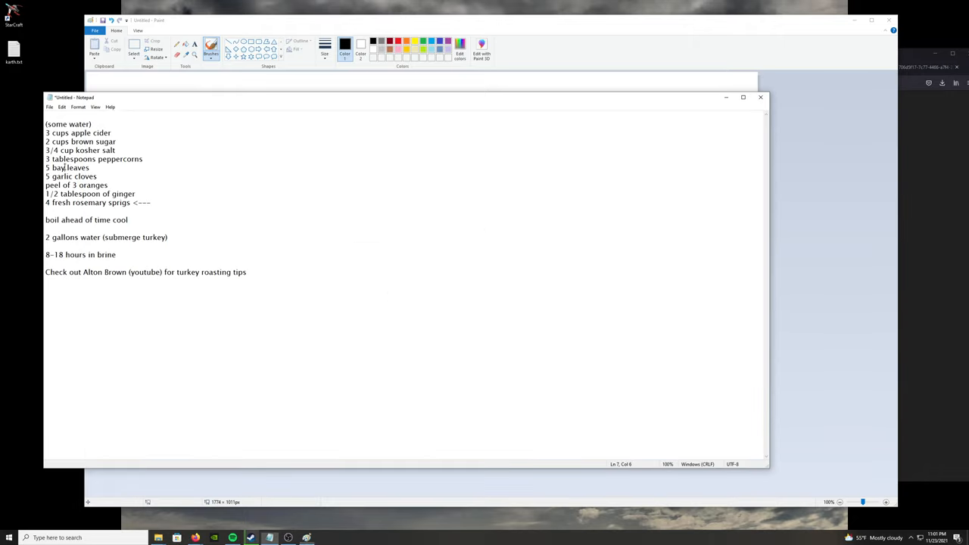
pyautogui.moveTo(129, 129)
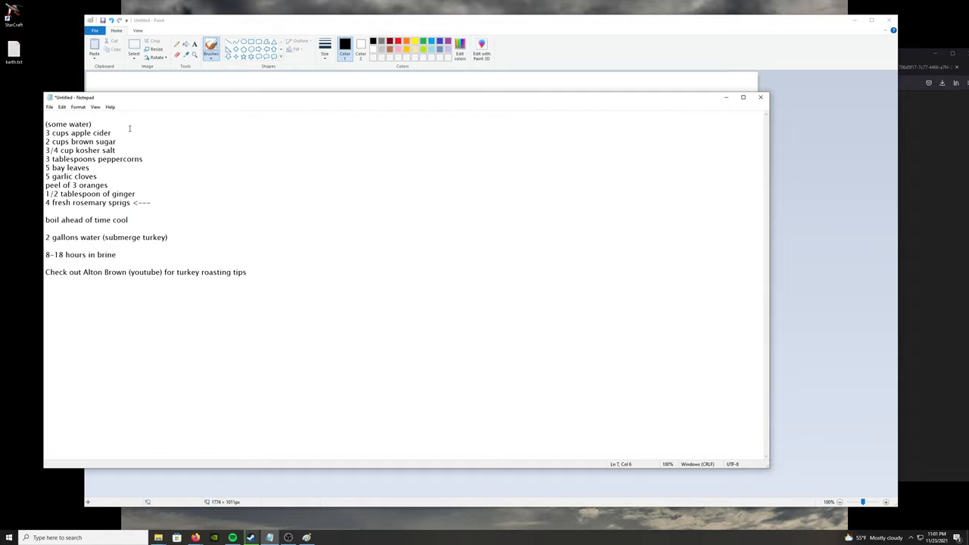
pyautogui.moveTo(275, 250)
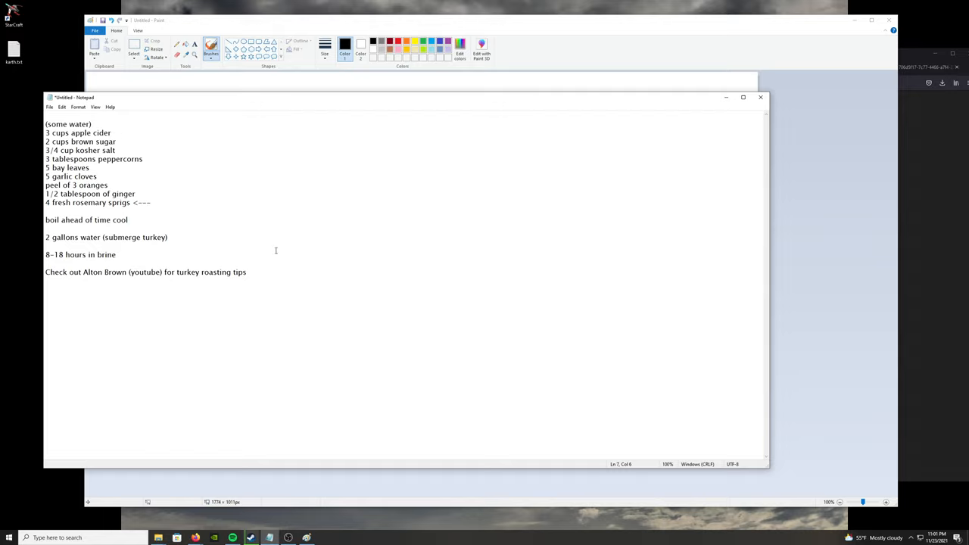
pyautogui.moveTo(258, 220)
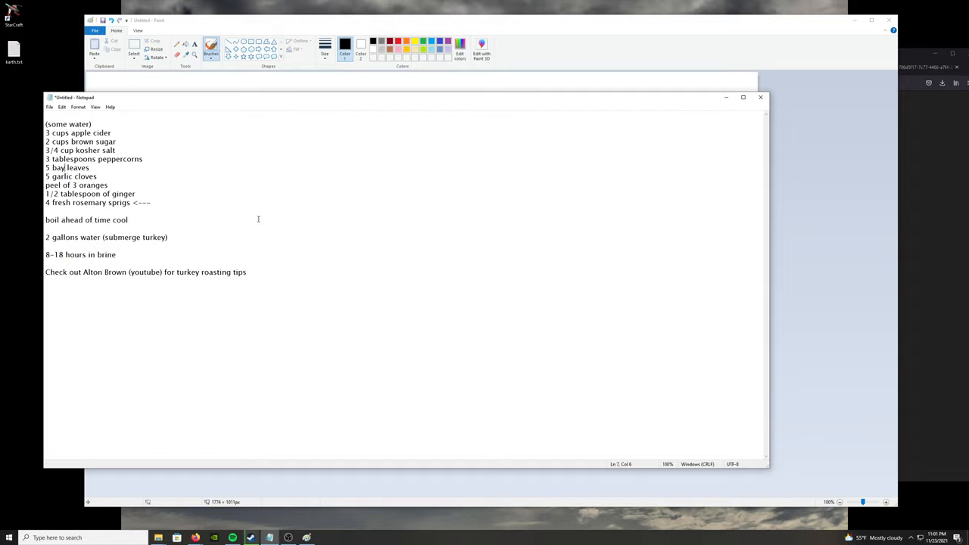
pyautogui.moveTo(452, 196)
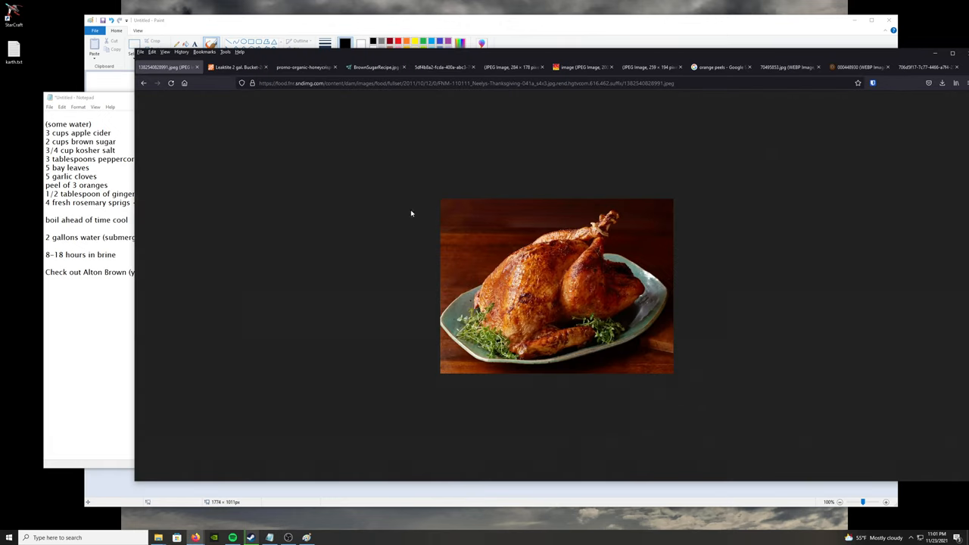
# Close the turkey photo tab and zoom into the 2 gal. Bucket product image.
pyautogui.click(180, 68)
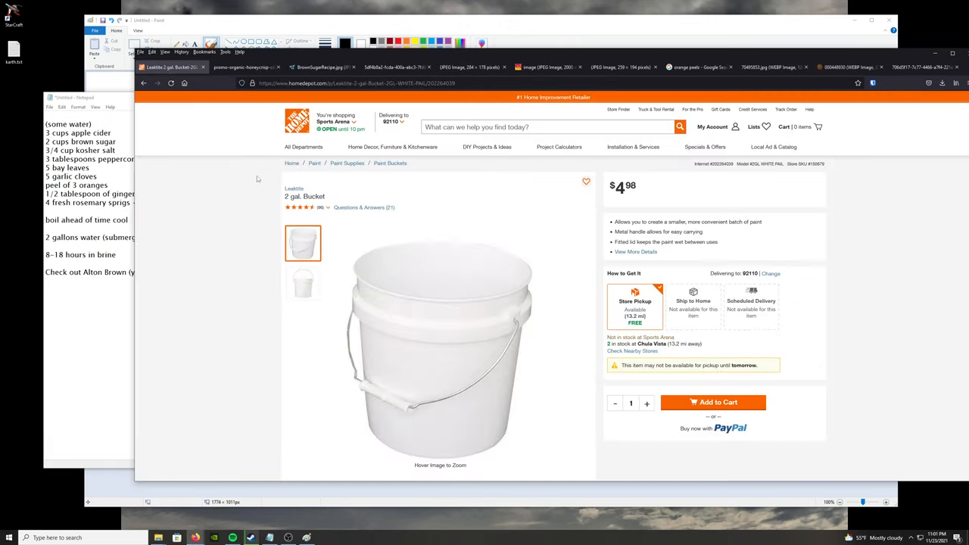
pyautogui.moveTo(905, 343)
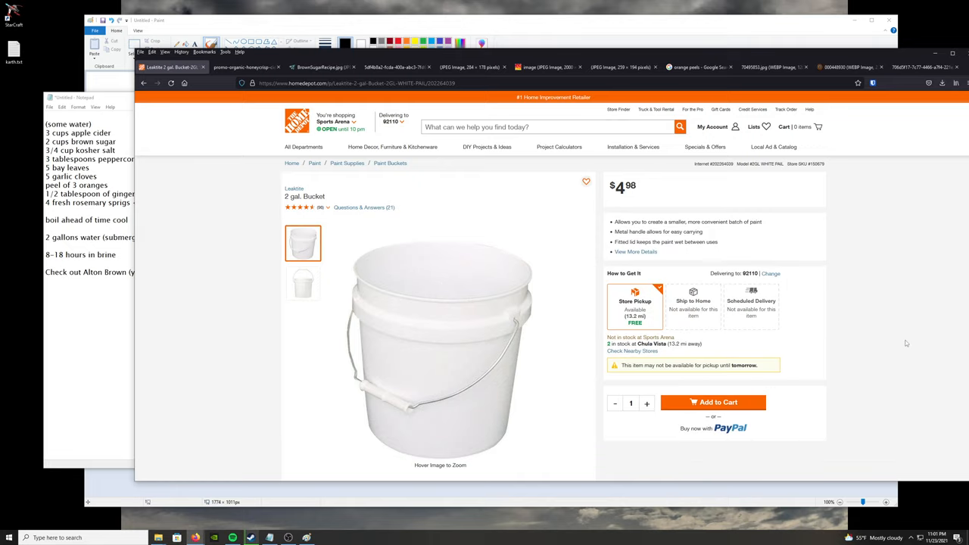
pyautogui.moveTo(906, 343)
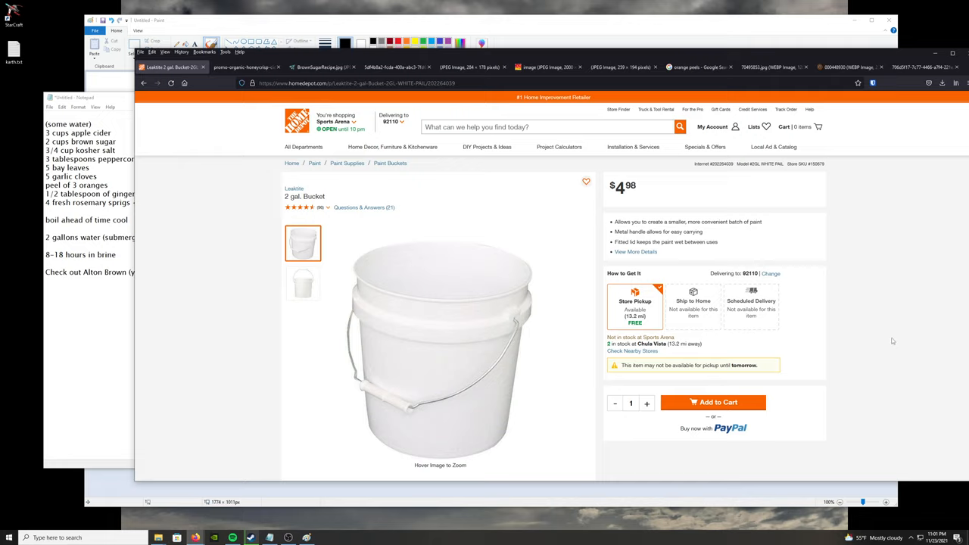
pyautogui.moveTo(895, 338)
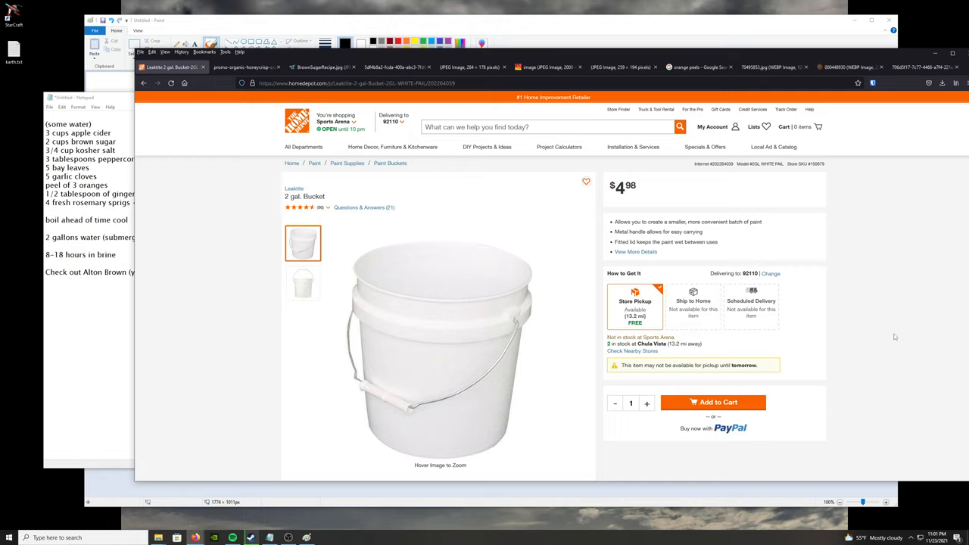
pyautogui.moveTo(489, 266)
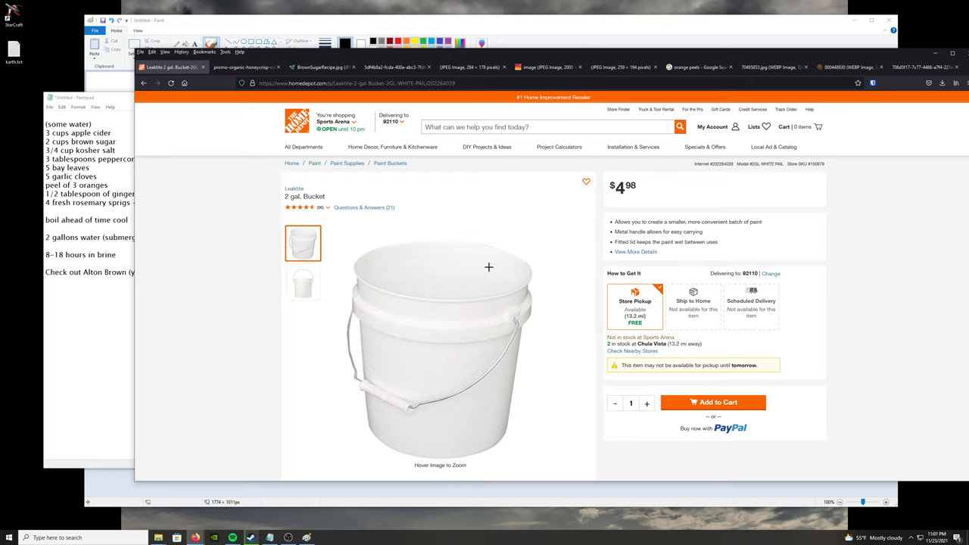
pyautogui.moveTo(292, 220)
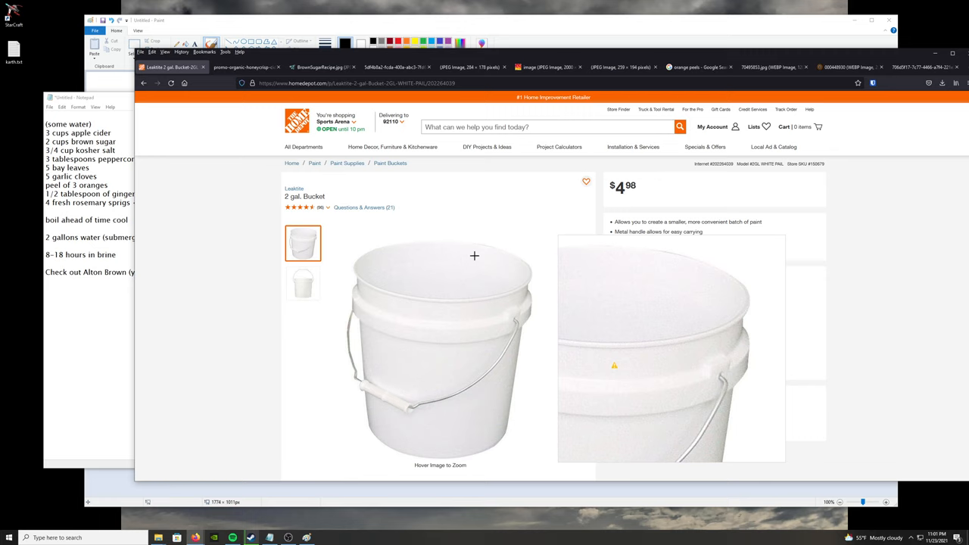
pyautogui.click(174, 72)
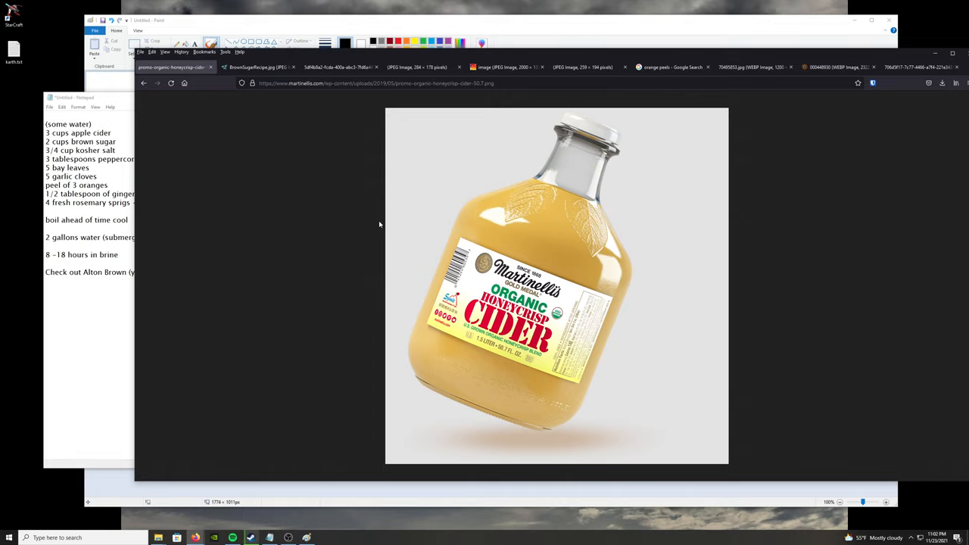
pyautogui.moveTo(388, 179)
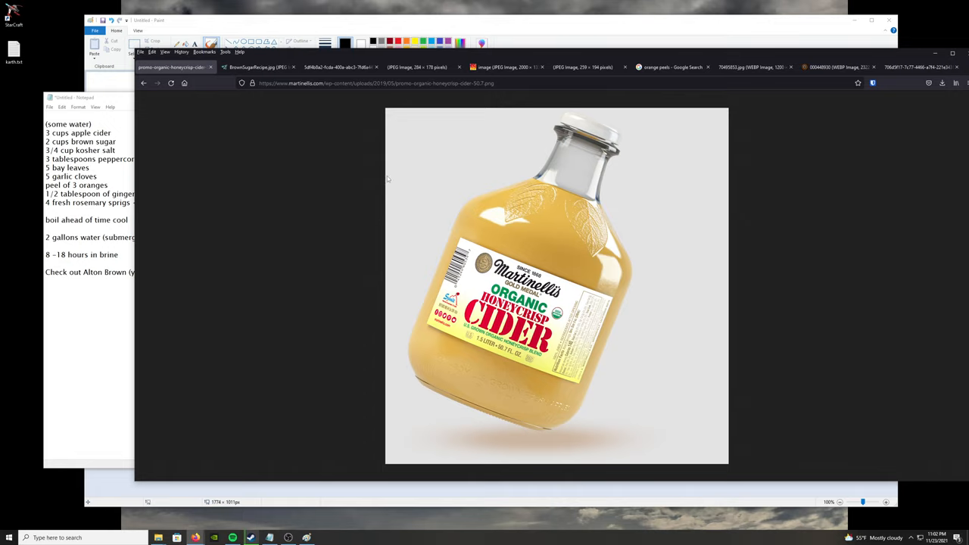
pyautogui.moveTo(458, 183)
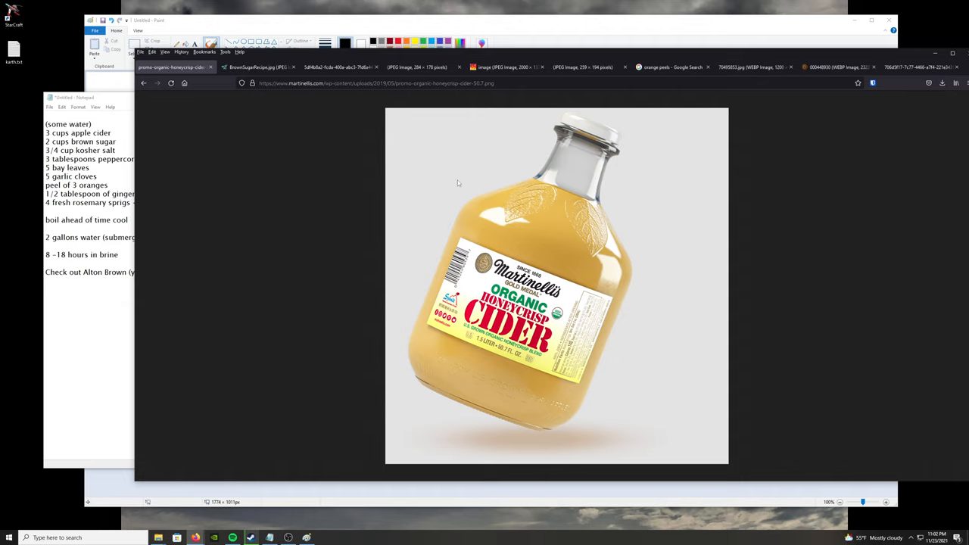
pyautogui.moveTo(329, 177)
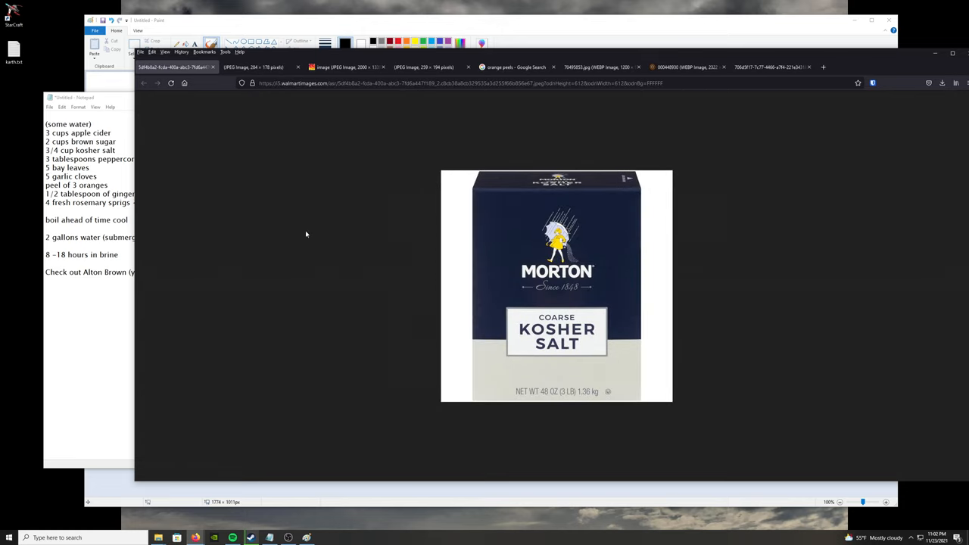
pyautogui.moveTo(548, 284)
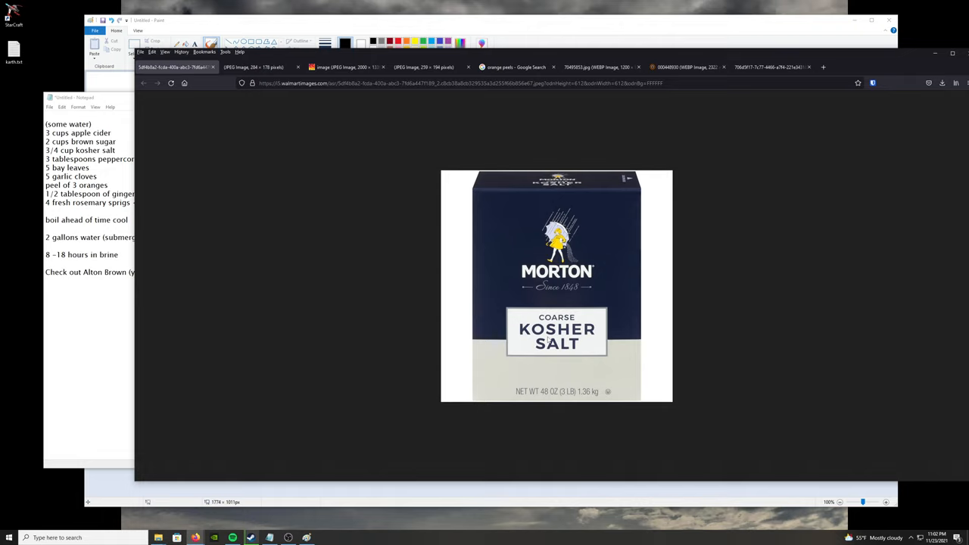
pyautogui.moveTo(345, 144)
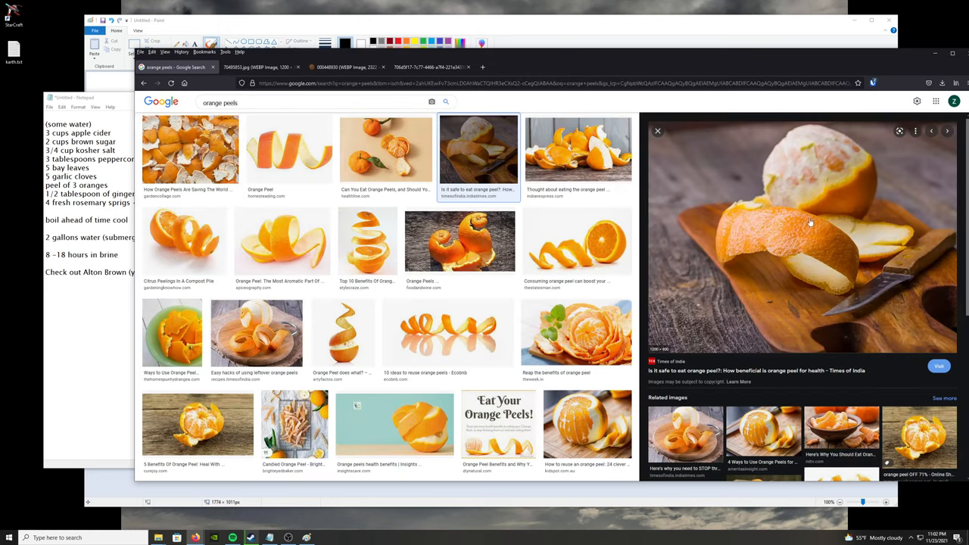
pyautogui.moveTo(755, 247)
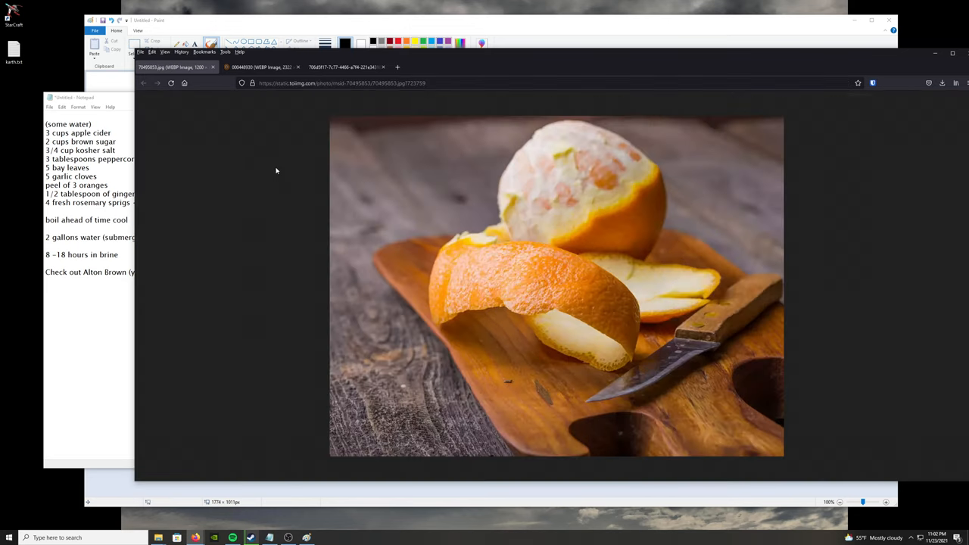
pyautogui.moveTo(562, 274)
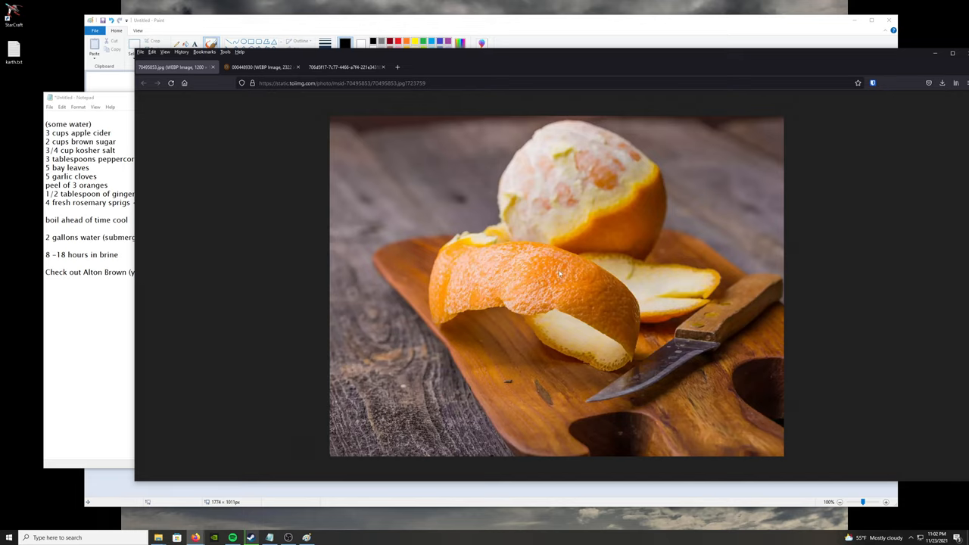
pyautogui.moveTo(229, 134)
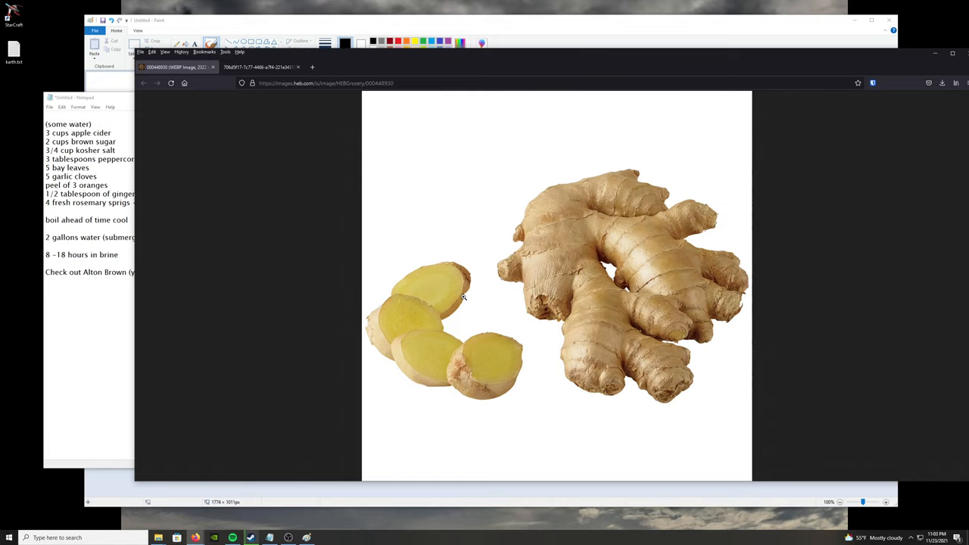
pyautogui.moveTo(393, 316)
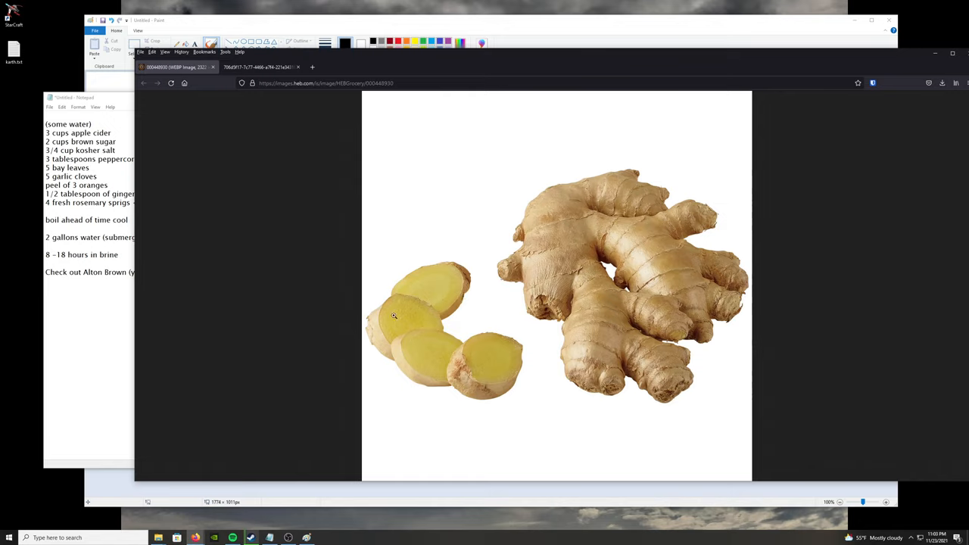
pyautogui.moveTo(433, 301)
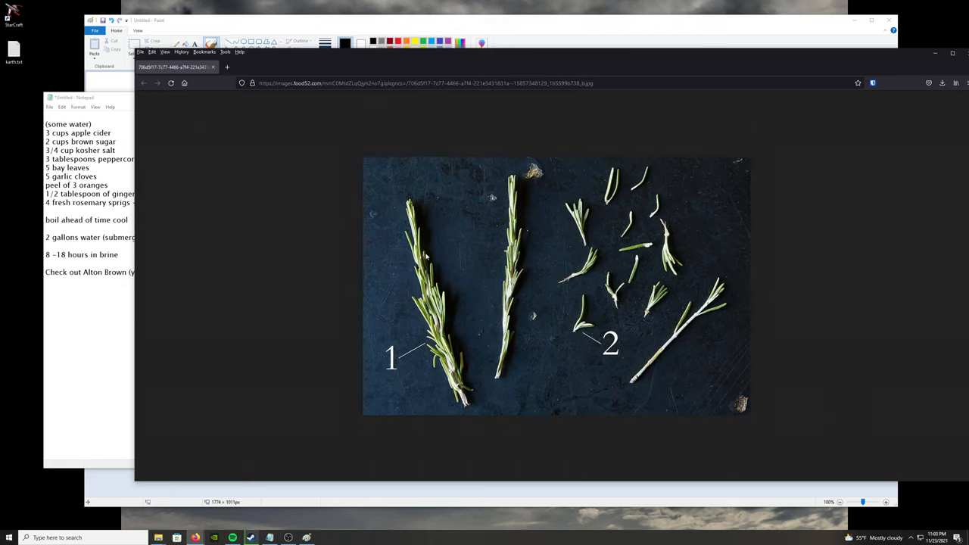
pyautogui.moveTo(519, 318)
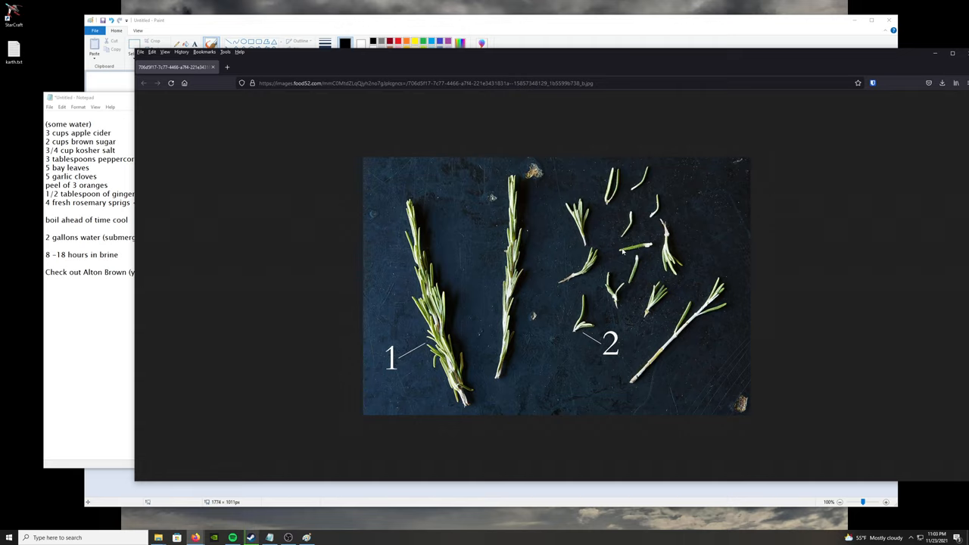
pyautogui.moveTo(651, 369)
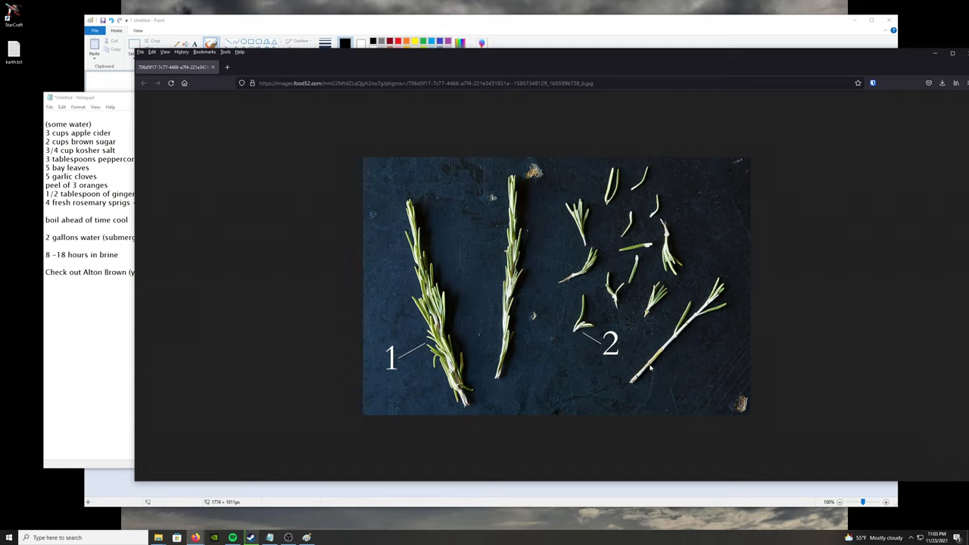
pyautogui.moveTo(620, 311)
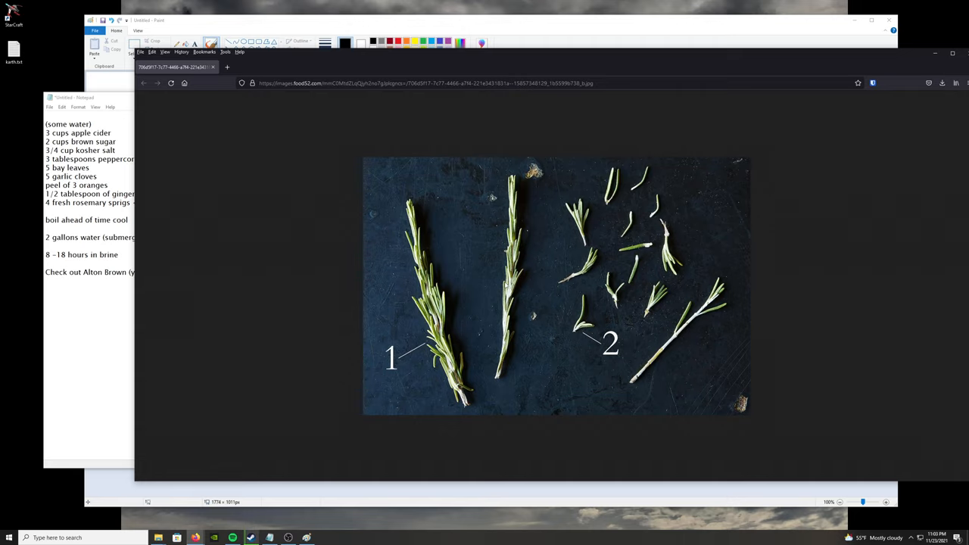
pyautogui.moveTo(553, 308)
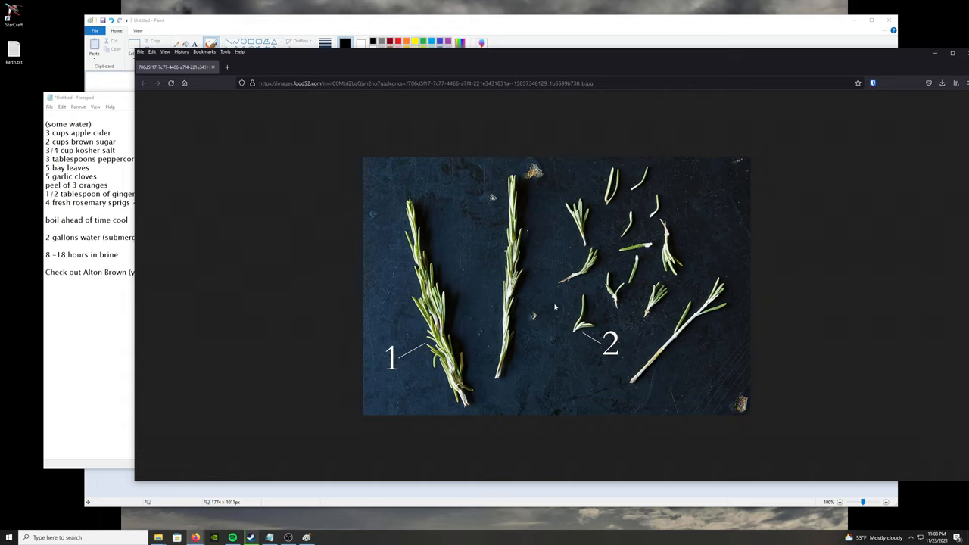
pyautogui.moveTo(702, 309)
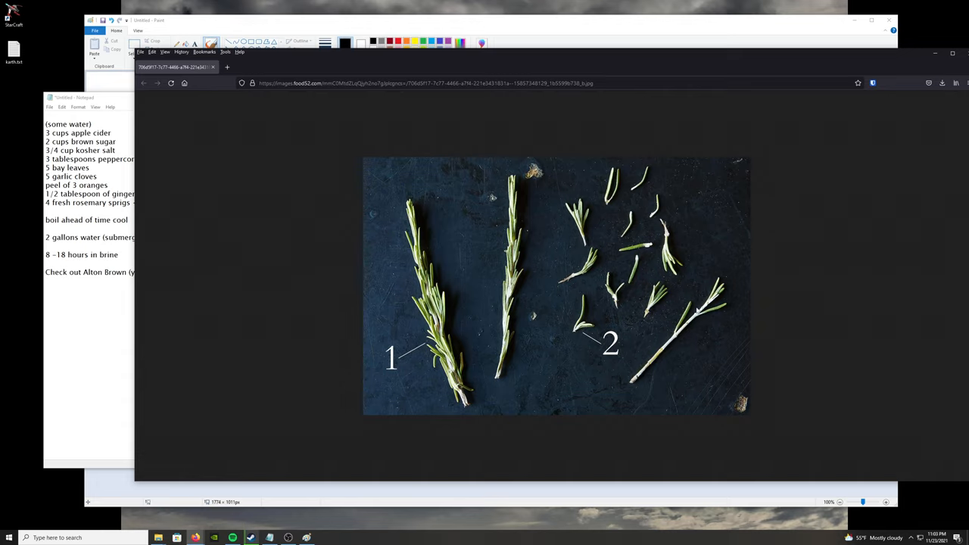
pyautogui.moveTo(668, 316)
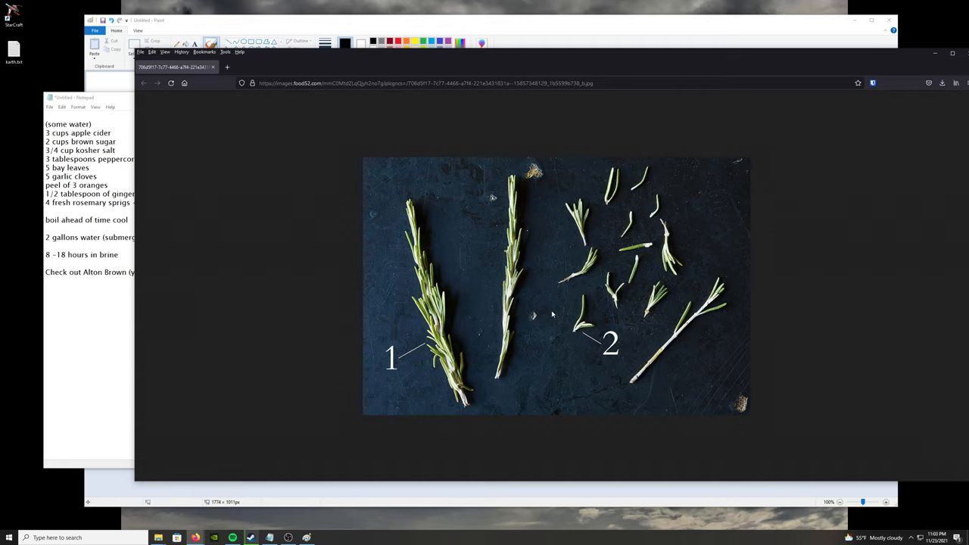
pyautogui.moveTo(616, 292)
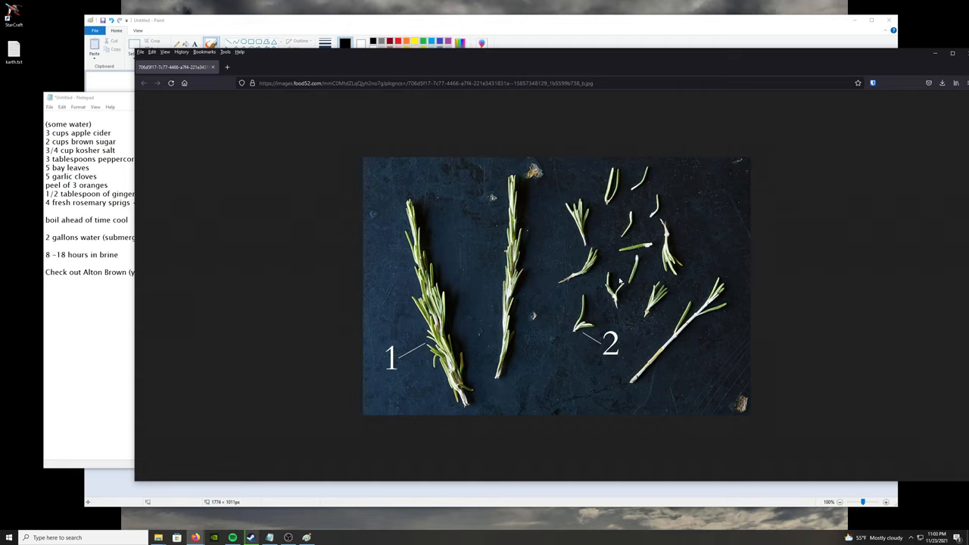
pyautogui.moveTo(436, 250)
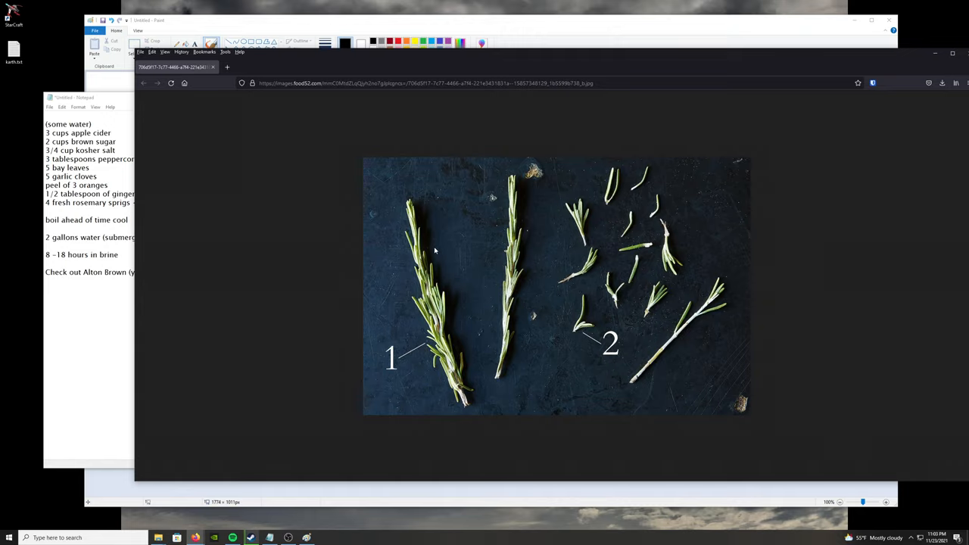
pyautogui.moveTo(347, 253)
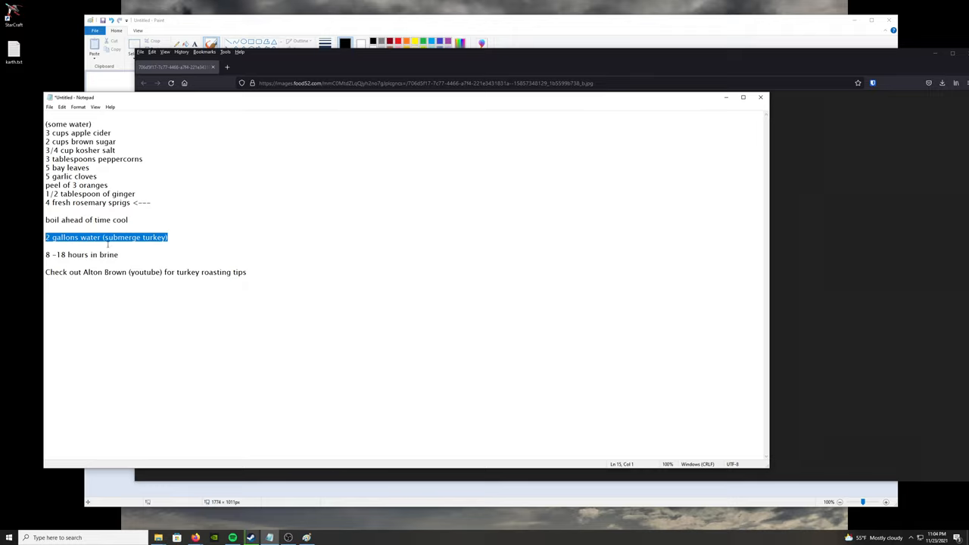
pyautogui.click(118, 245)
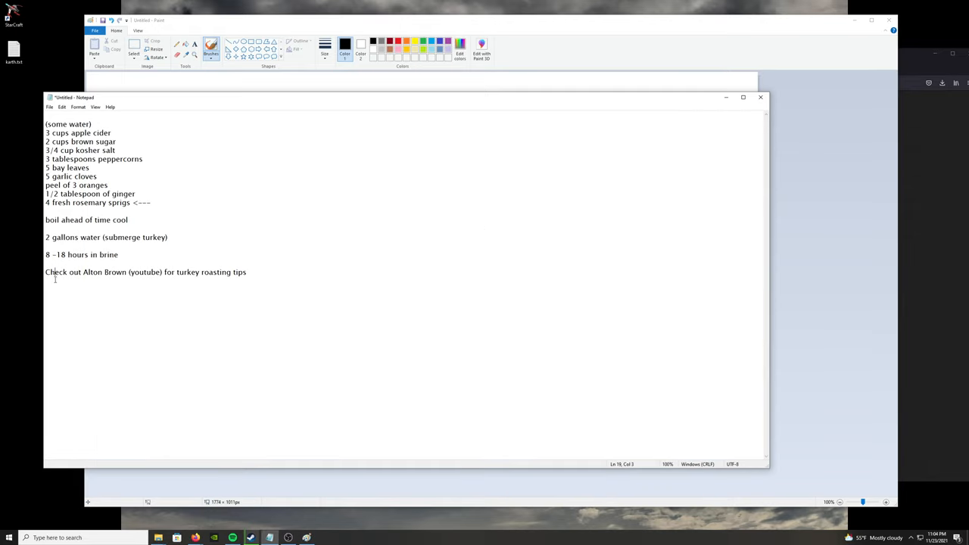
pyautogui.doubleClick(48, 254)
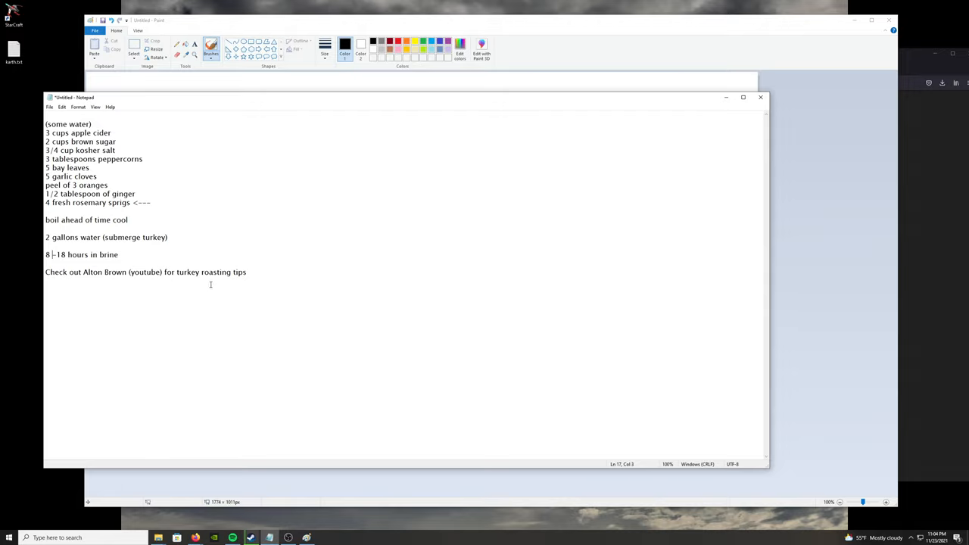
pyautogui.moveTo(200, 305)
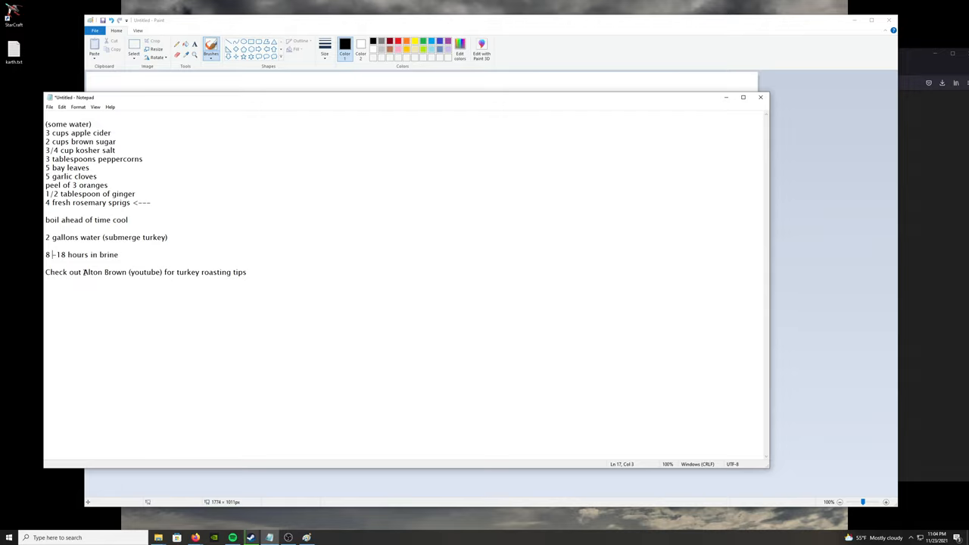
pyautogui.doubleClick(91, 272)
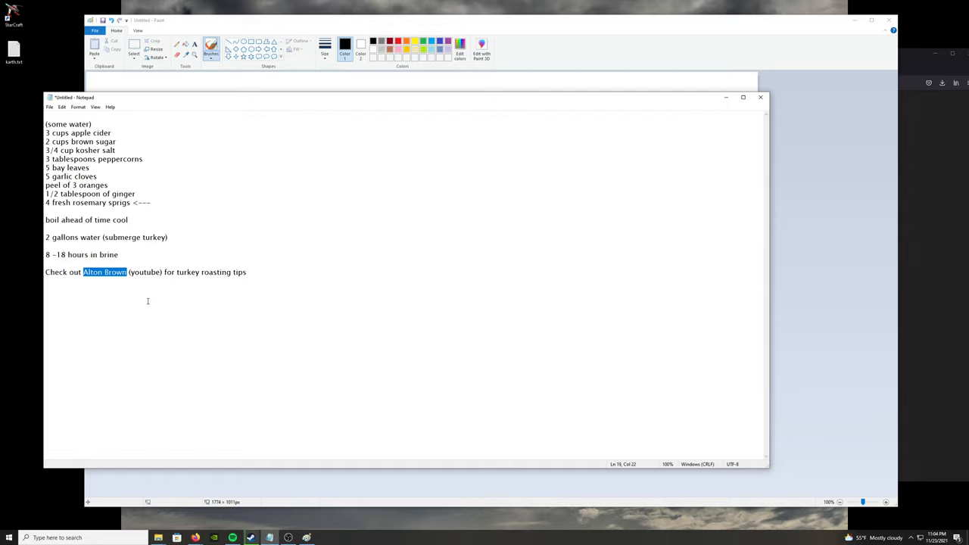
pyautogui.moveTo(146, 304)
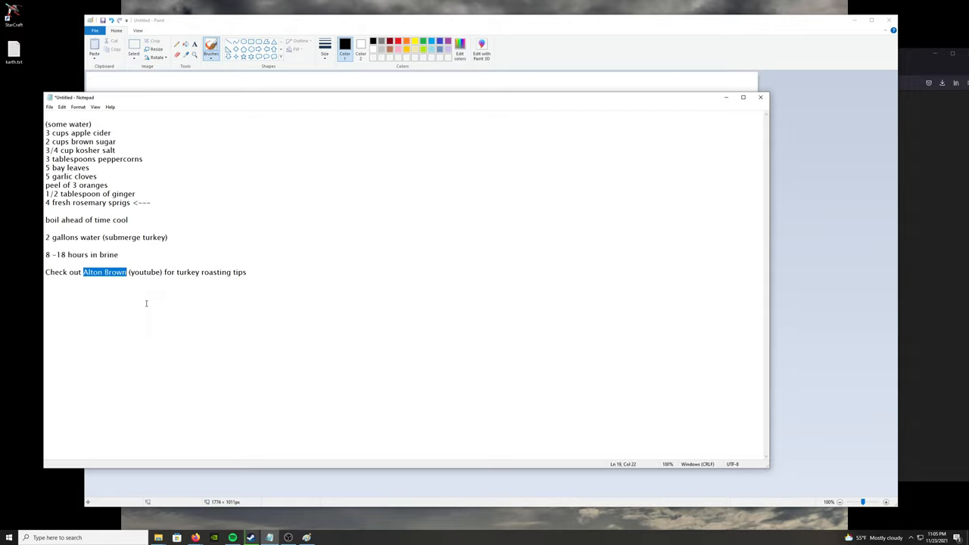
pyautogui.moveTo(166, 187)
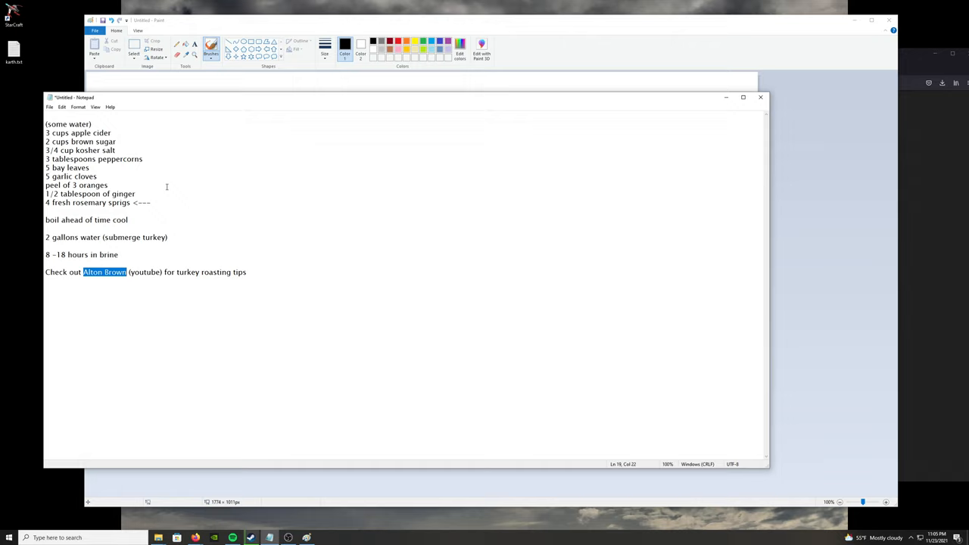
pyautogui.click(137, 146)
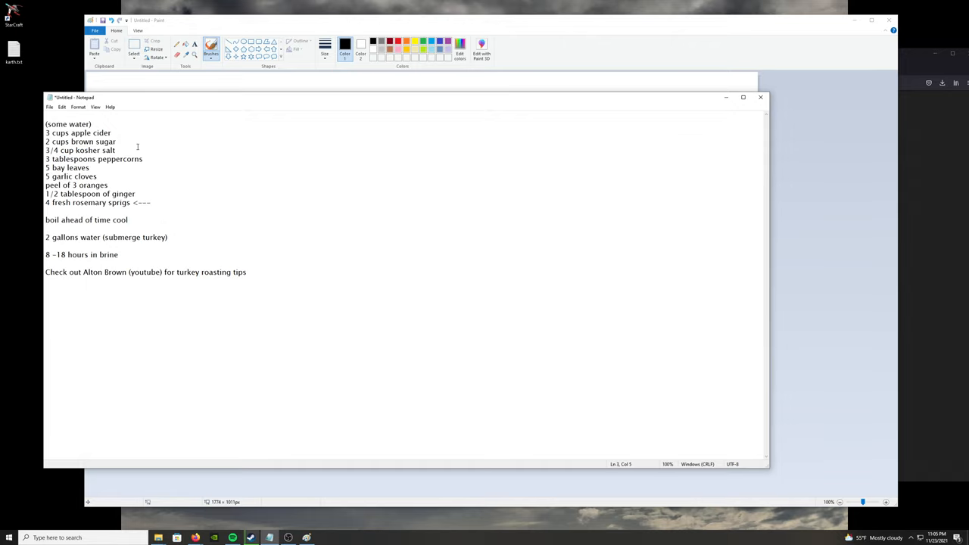
pyautogui.moveTo(116, 271); pyautogui.dragTo(247, 271)
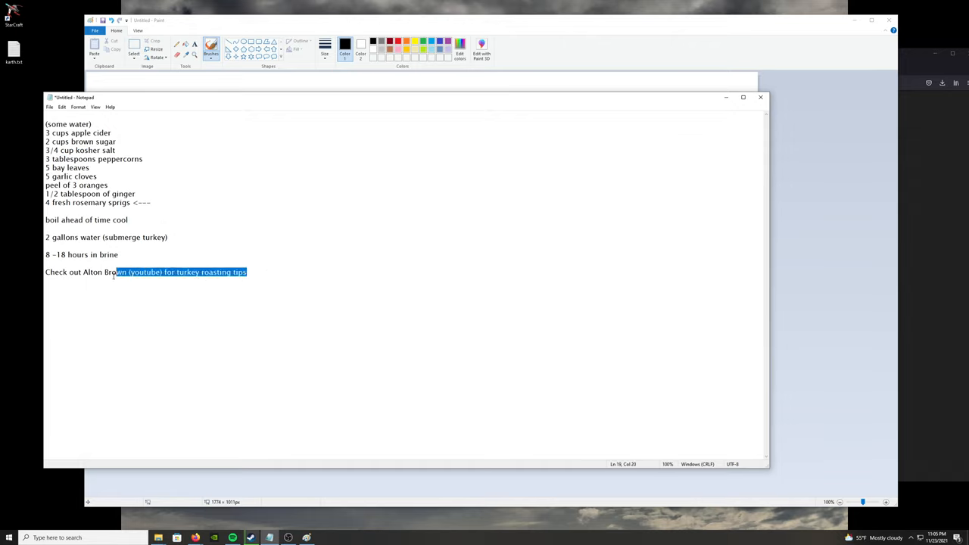
pyautogui.click(242, 299)
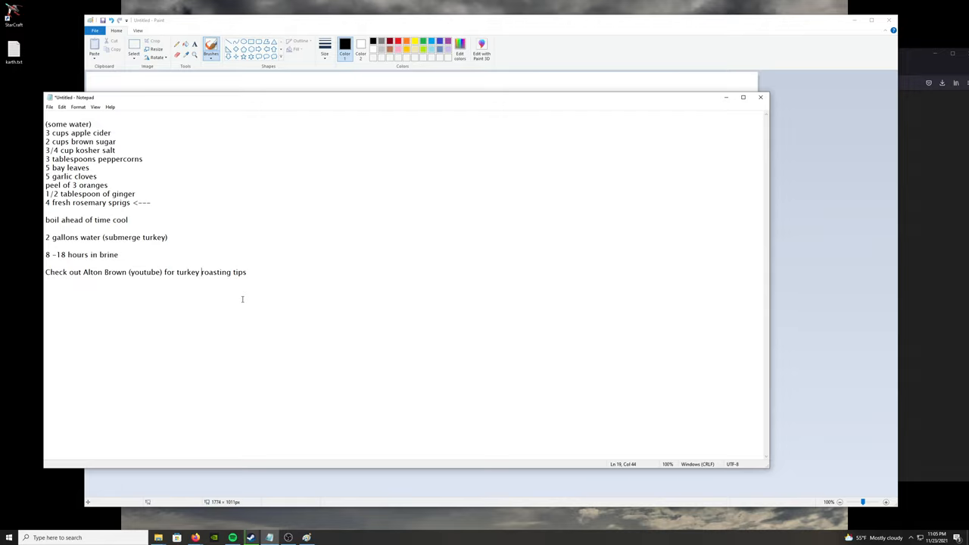
pyautogui.press('enter')
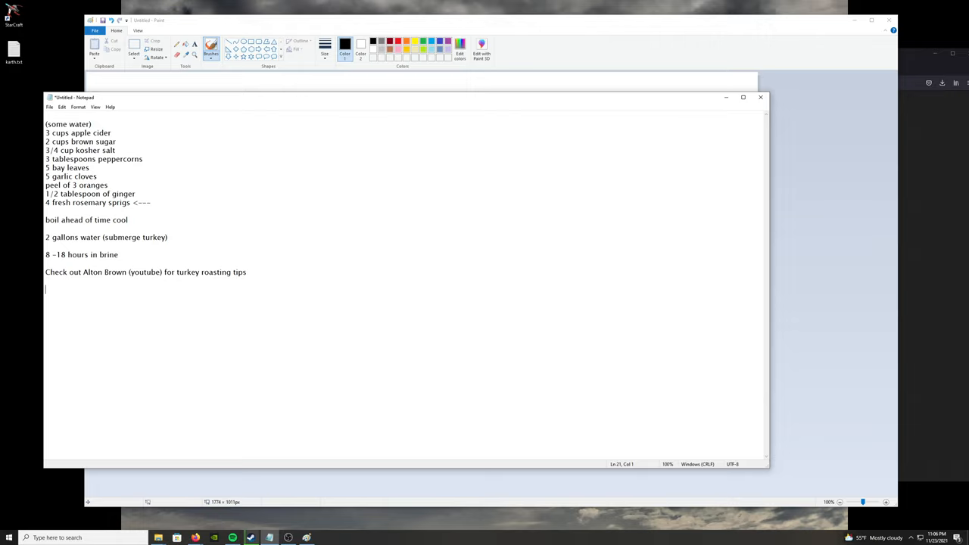
pyautogui.moveTo(338, 210)
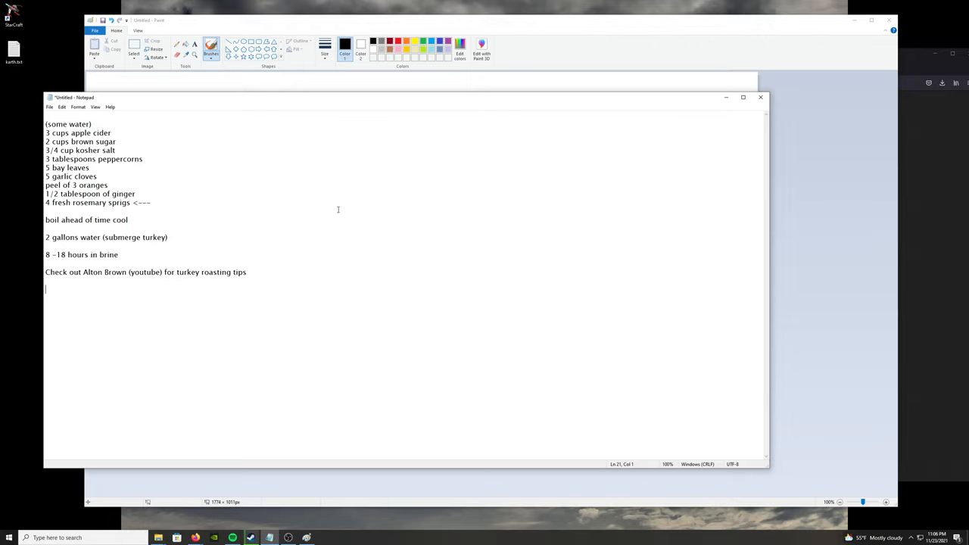
pyautogui.click(109, 237)
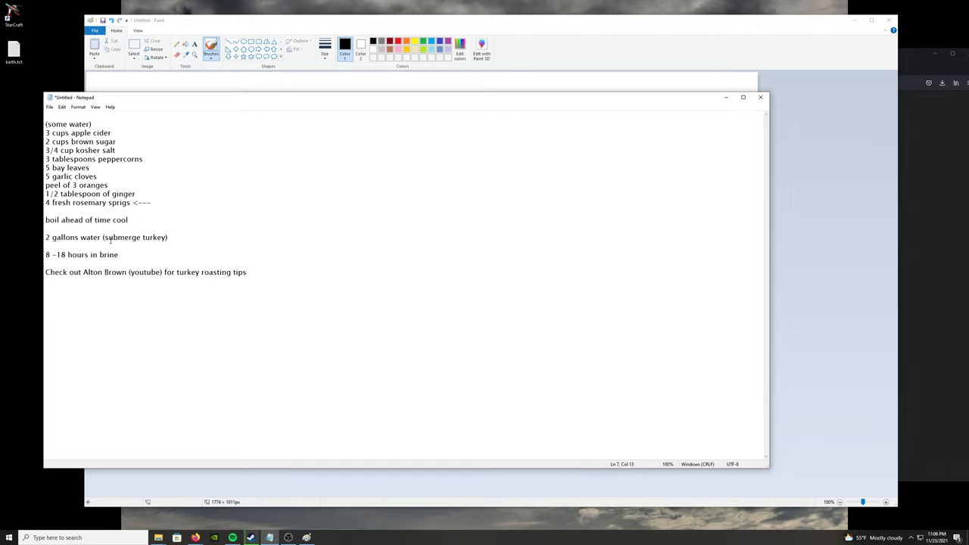